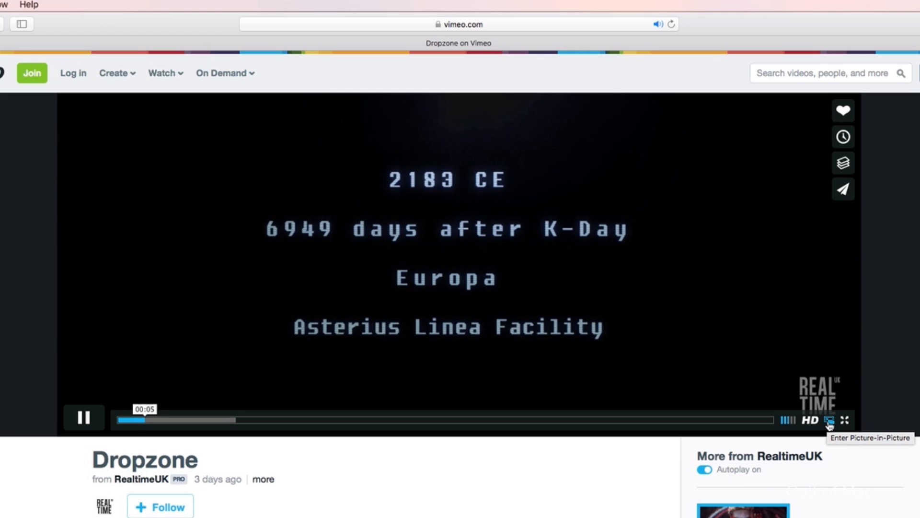
# Pop the Dropzone Vimeo video out into a floating Picture-in-Picture window
pyautogui.click(829, 420)
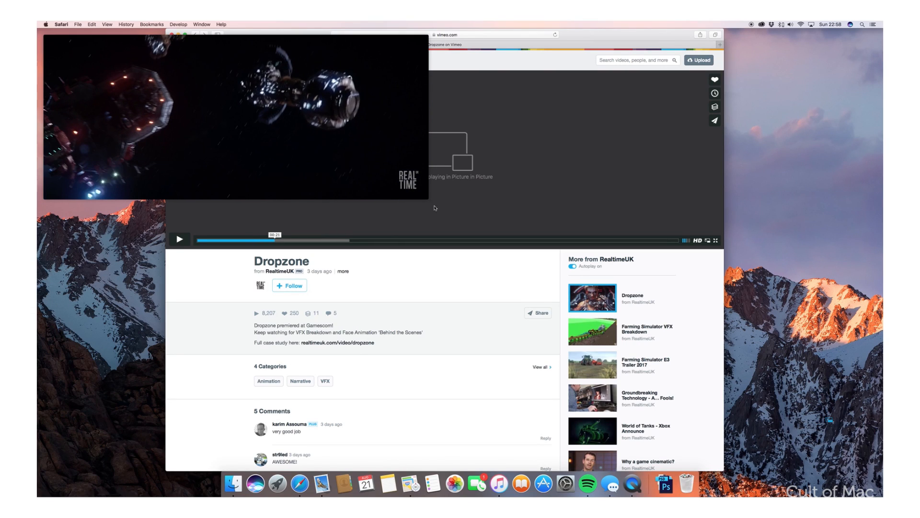
# Let the Dropzone video keep playing over the desktop while switching focus in Safari
pyautogui.click(248, 240)
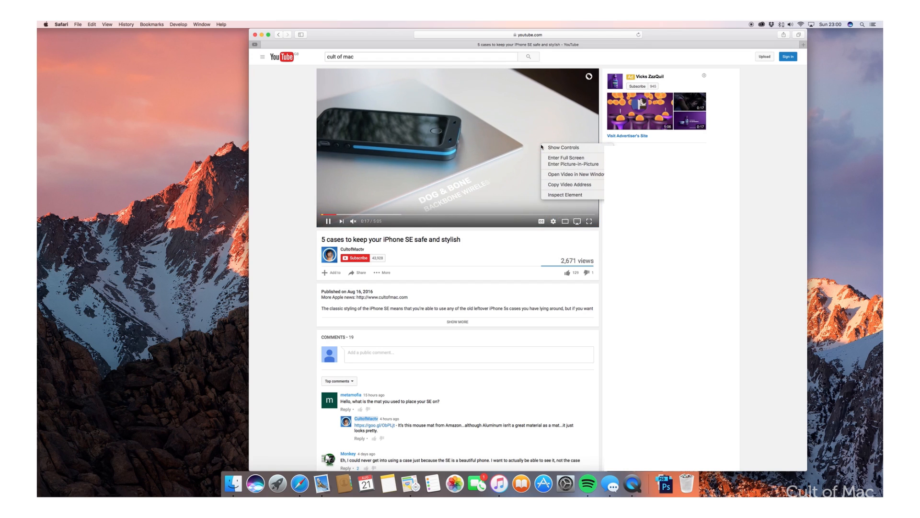
pyautogui.moveTo(573, 164)
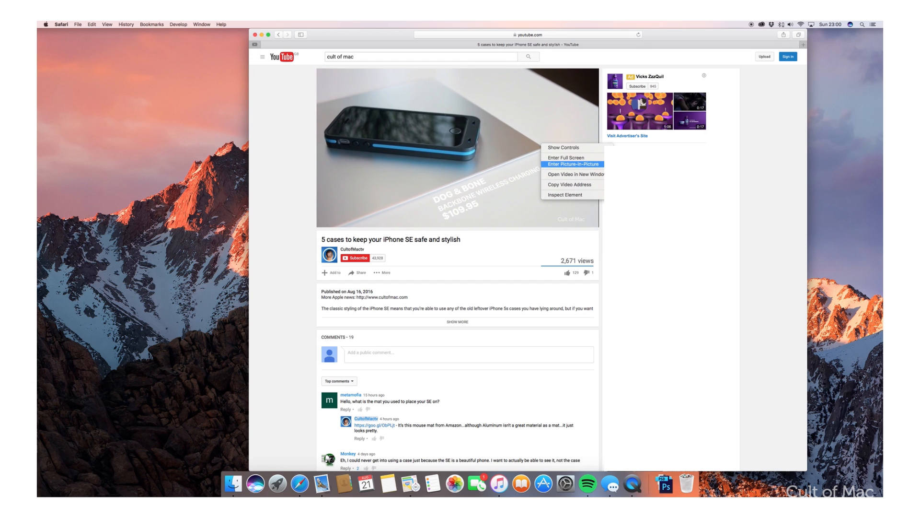